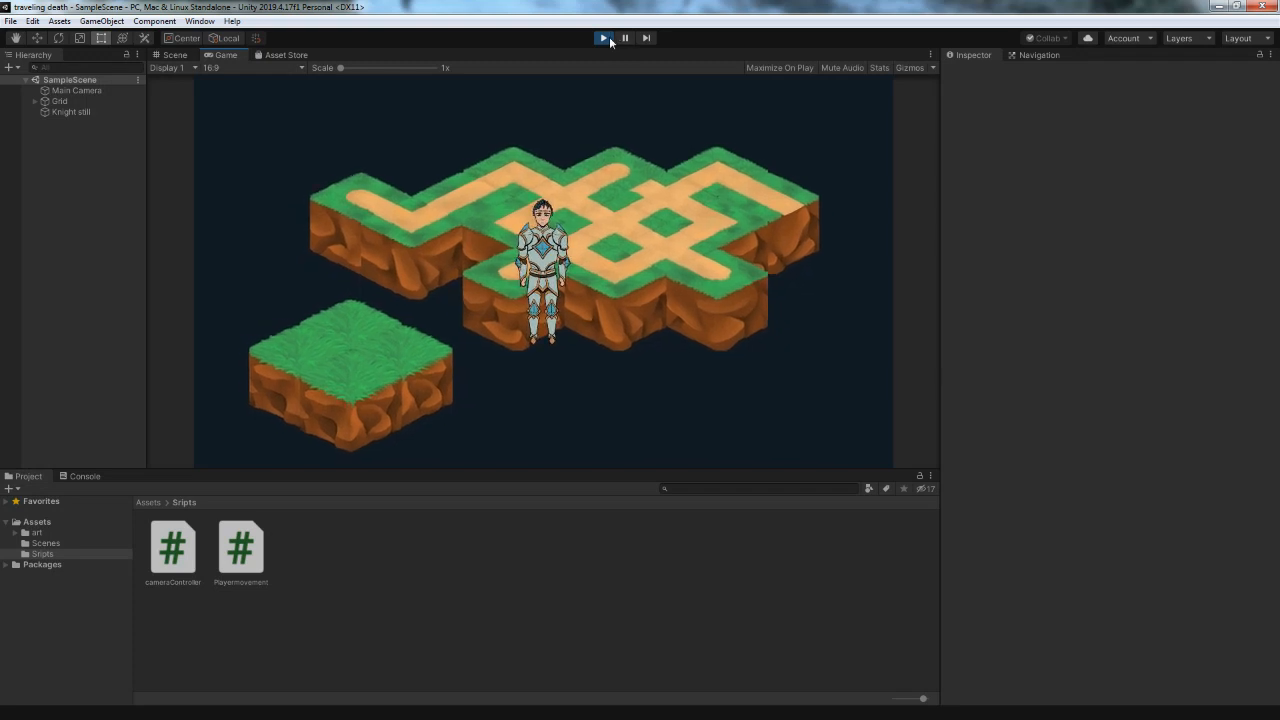
# - Switch to Krita to show the grayscale title-card painting with sketched menu buttons
pyautogui.click(174, 56)
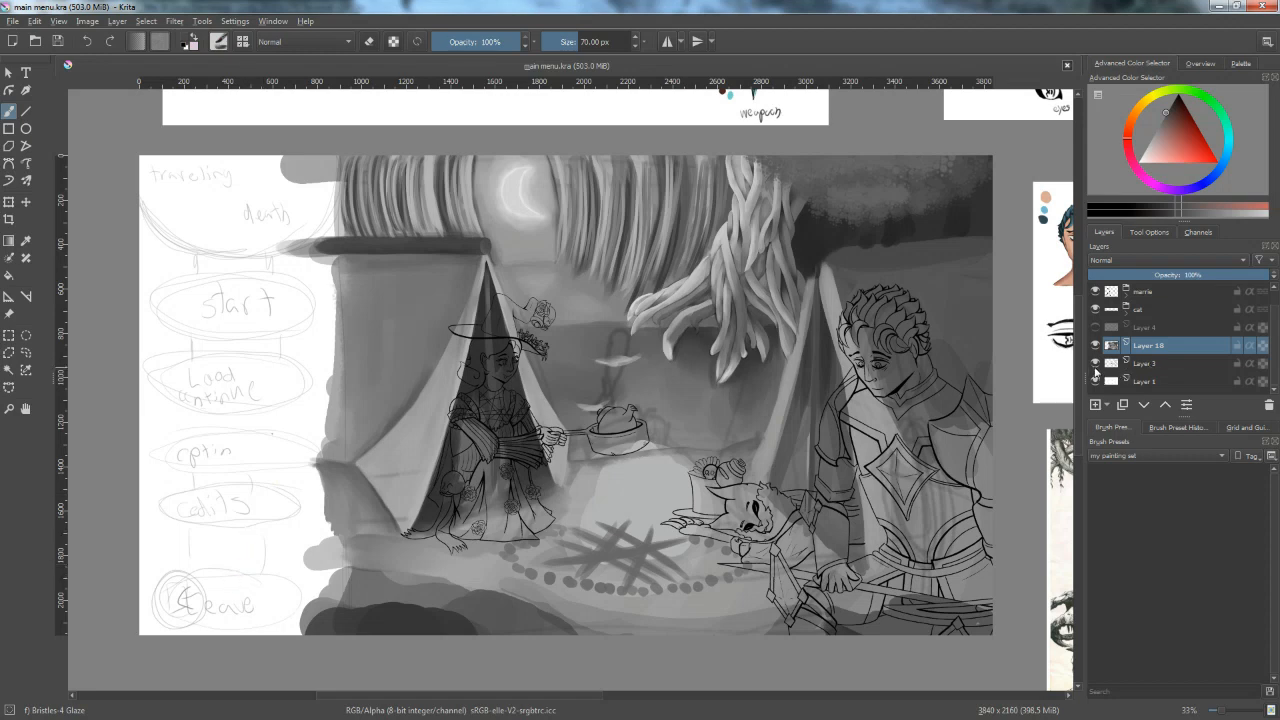
# - Zoom out until the whole board of character sheets, trees and campsite scene is visible
pyautogui.scroll(-3)
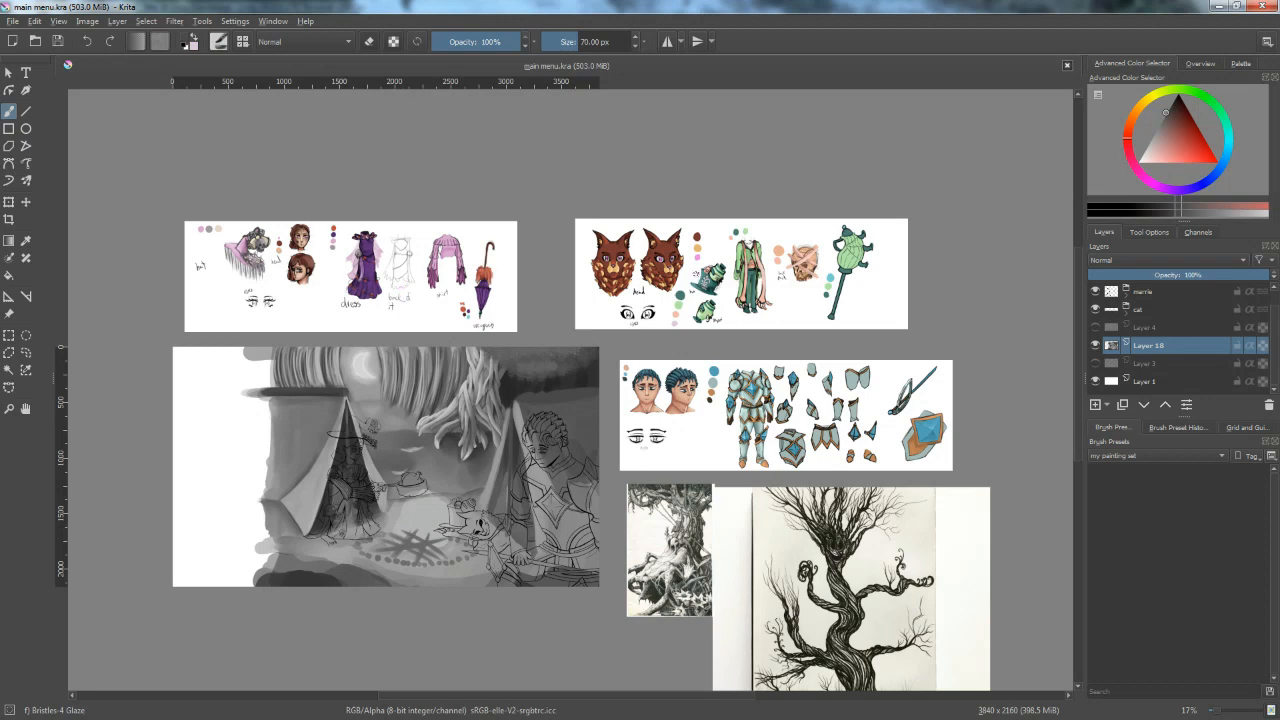
pyautogui.moveTo(718, 538)
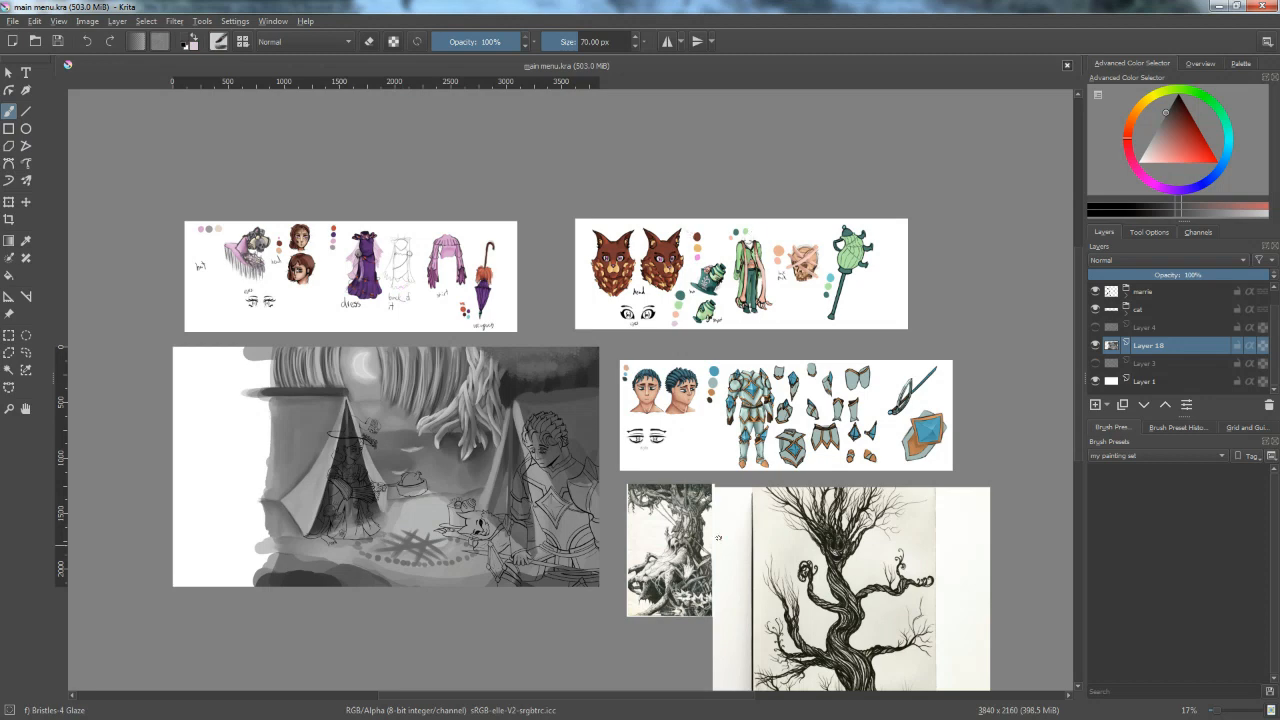